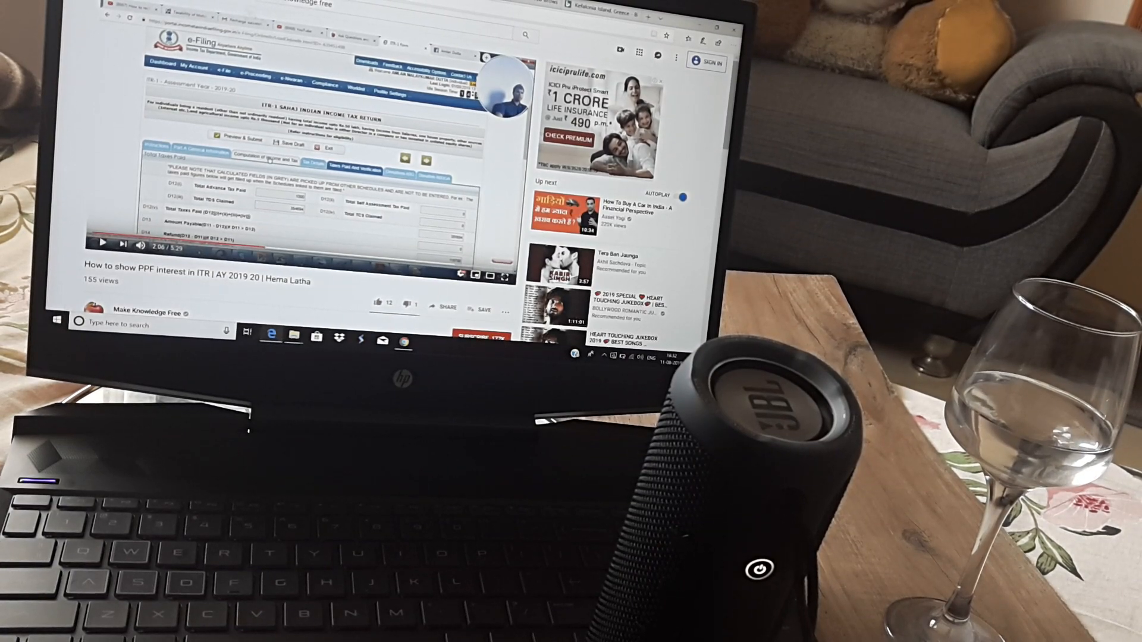
Step: Search Windows for 'bluetooth' and open Bluetooth & other devices settings
left_click(58, 324)
type("bluetoot")
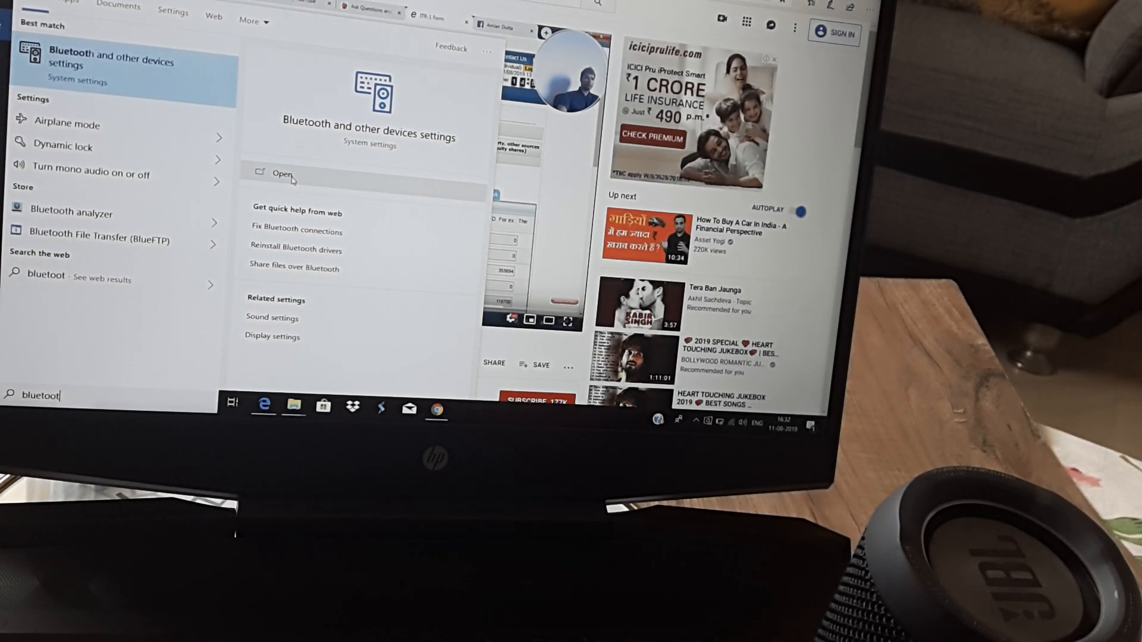
left_click(282, 173)
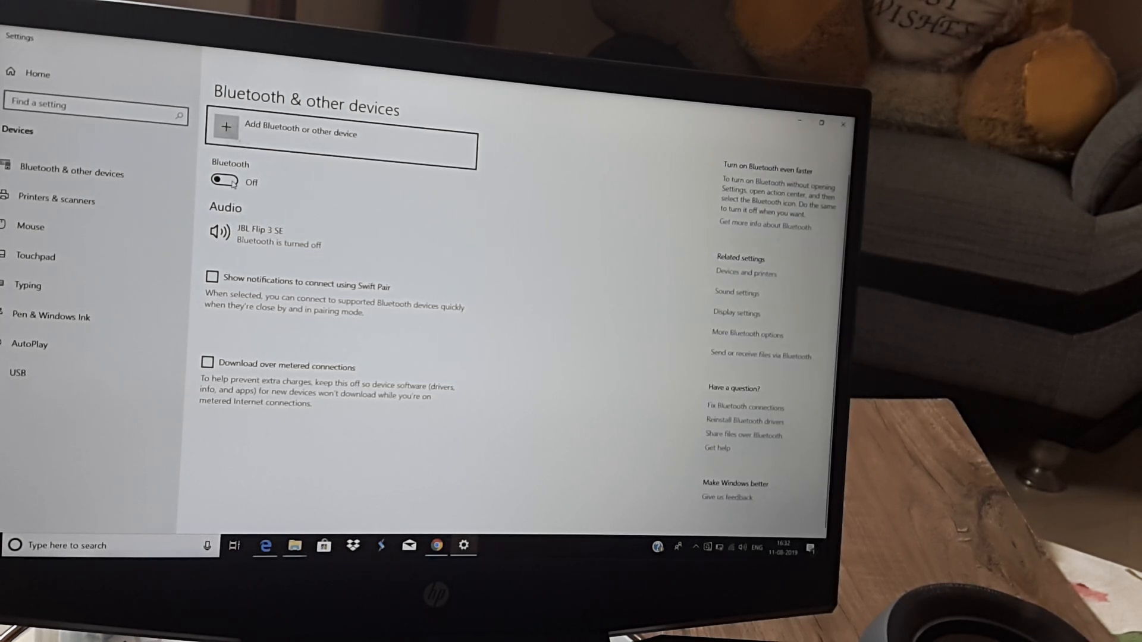
Step: Switch the Bluetooth toggle to On
left_click(224, 181)
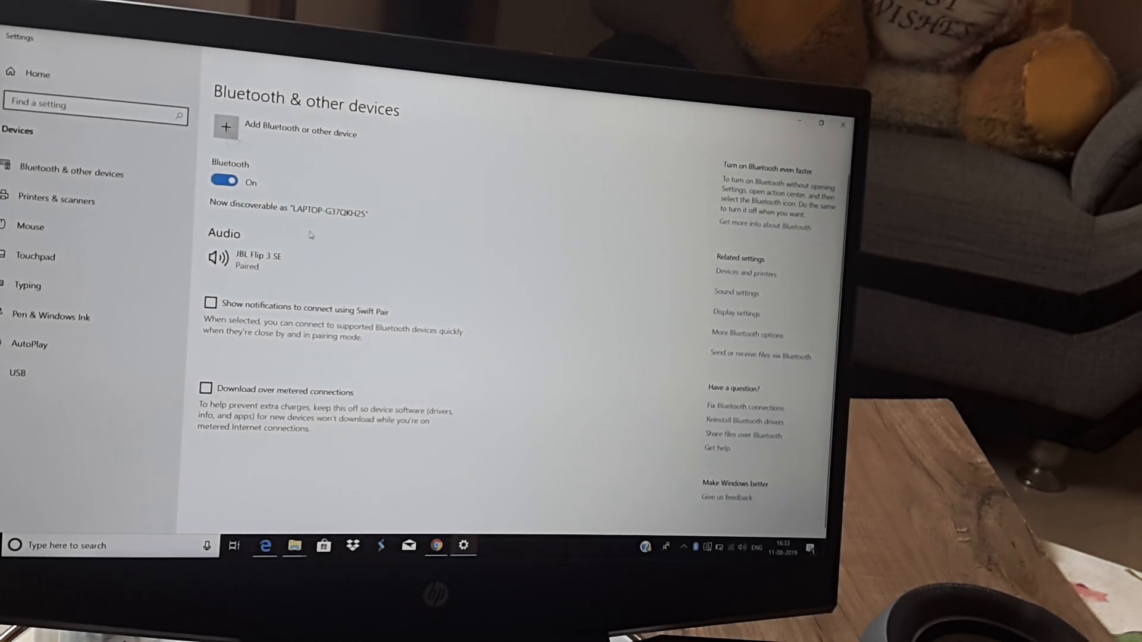
Step: Connect the JBL Flip 3 SE speaker for music and close Settings
left_click(262, 264)
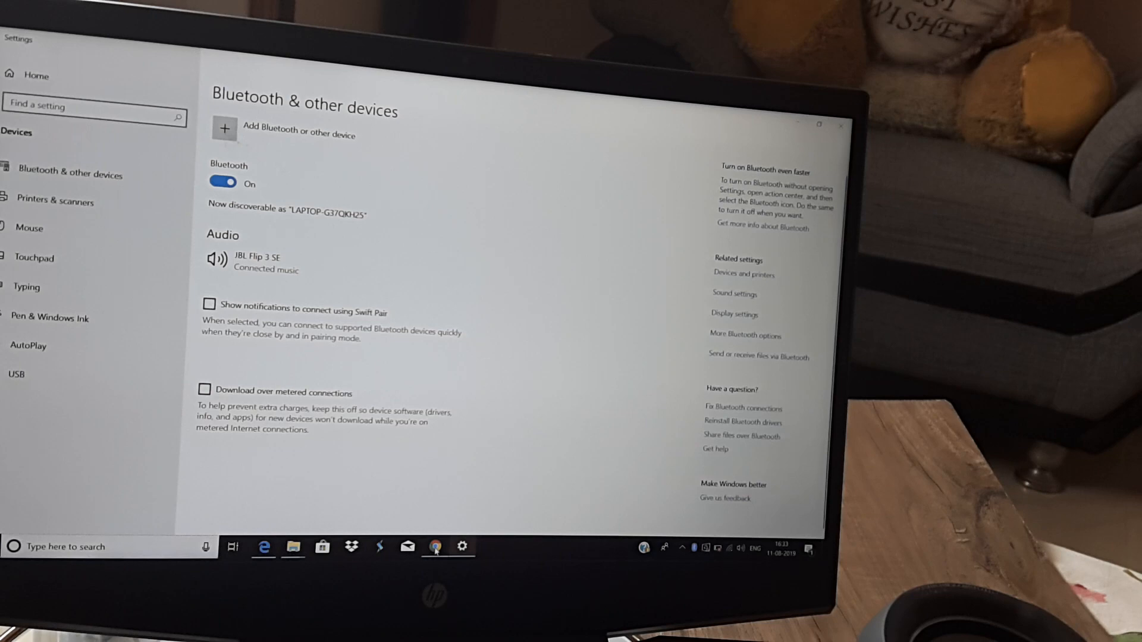
left_click(434, 547)
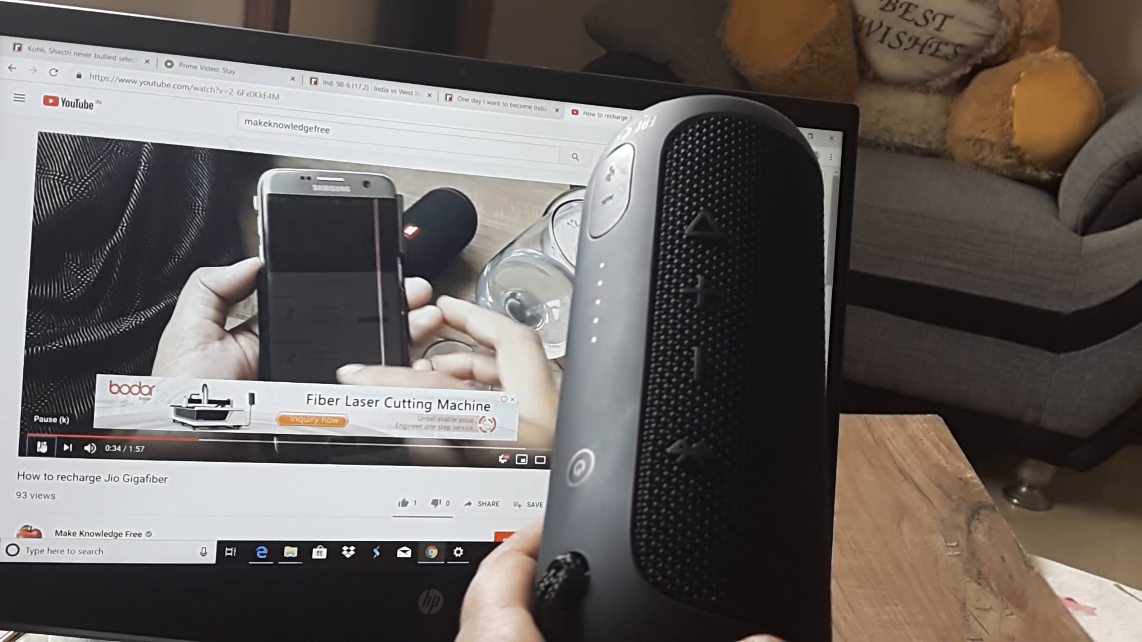
Step: Pause the Jio Gigafiber recharge video on YouTube at 0:35
left_click(42, 447)
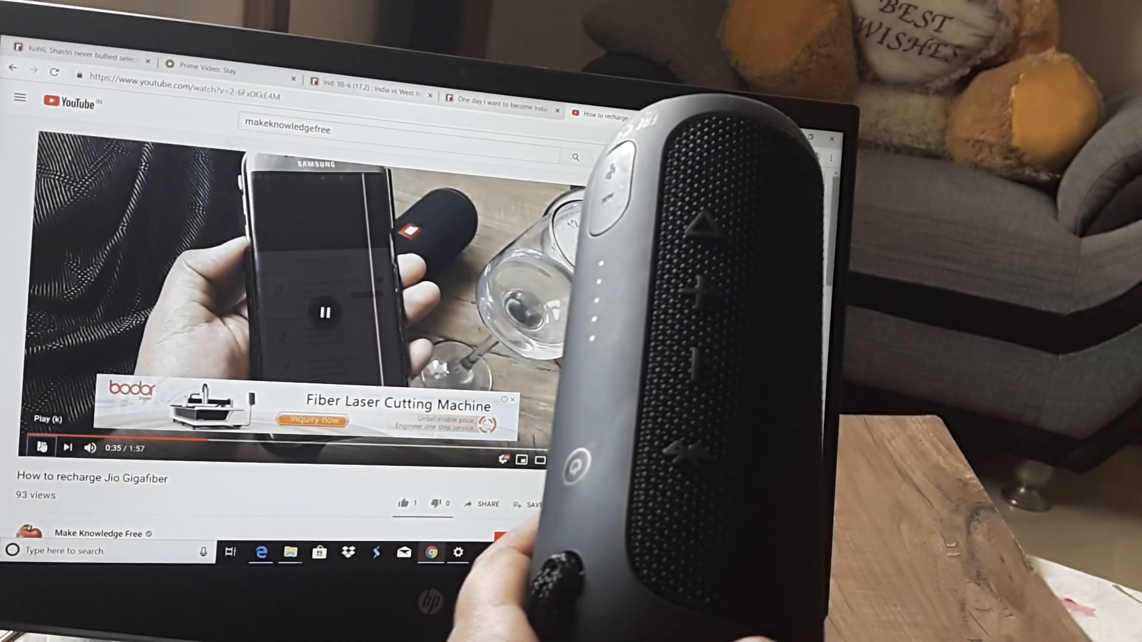